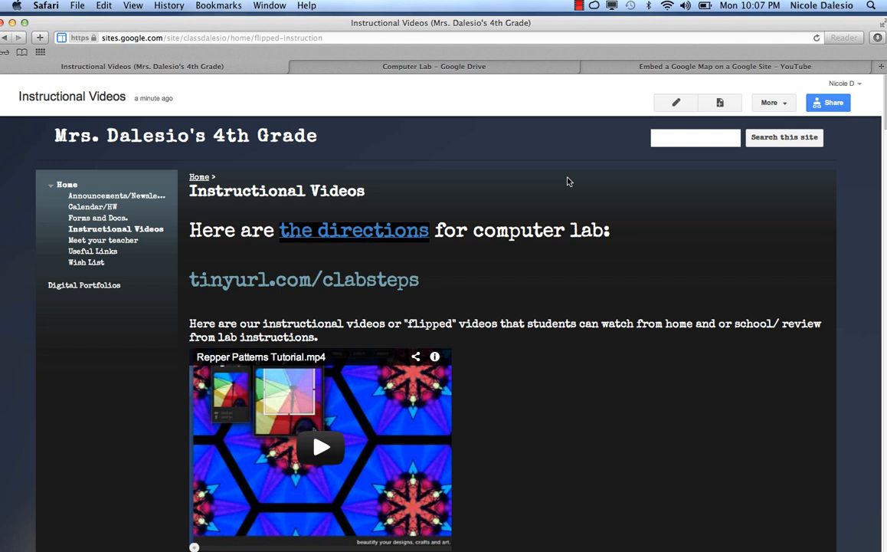
{"action": "mouse_move", "coordinate": [408, 75]}
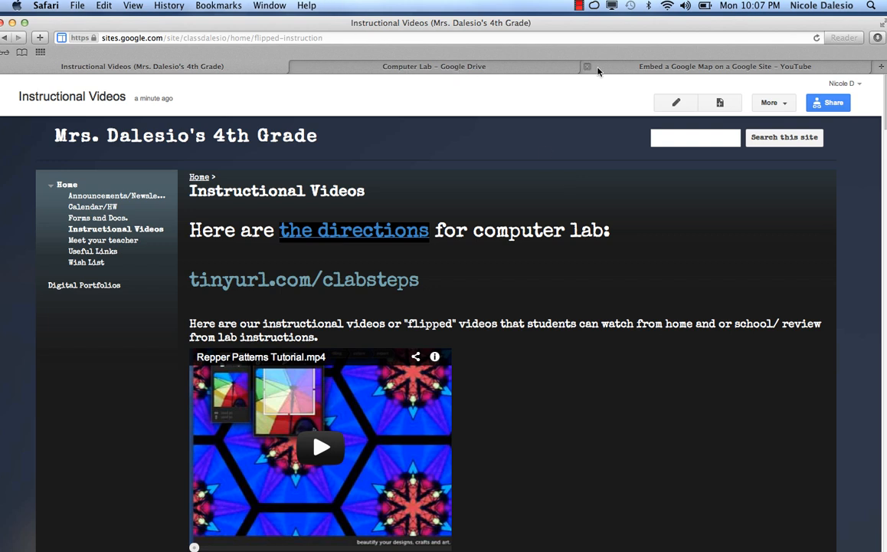
Copy the youtu.be share link of the 'Embed a Google Map on a Google Site' video
{"action": "left_click", "coordinate": [723, 65]}
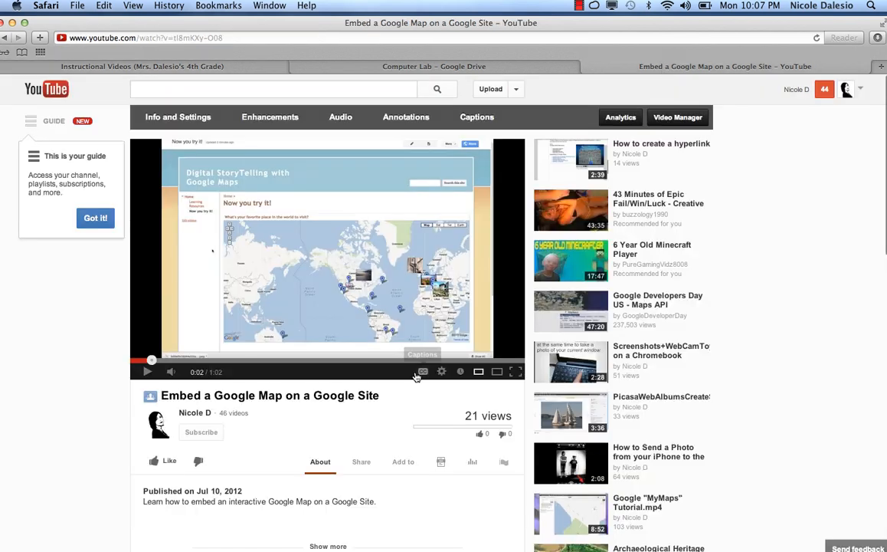
{"action": "mouse_move", "coordinate": [363, 439]}
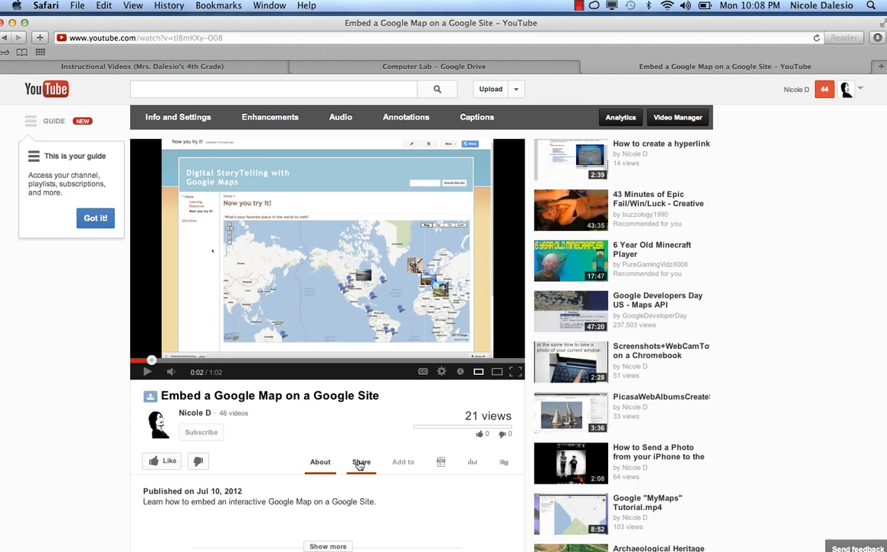
{"action": "left_click", "coordinate": [361, 461]}
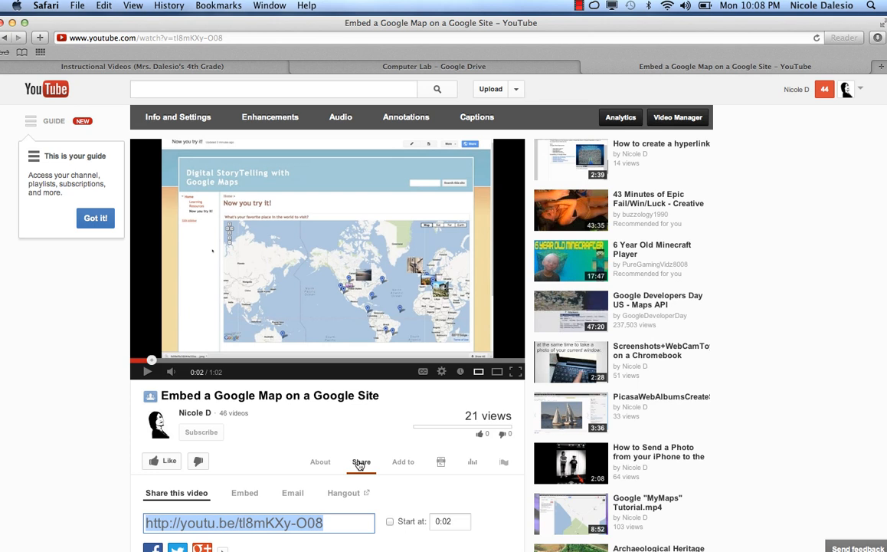
{"action": "mouse_move", "coordinate": [883, 344]}
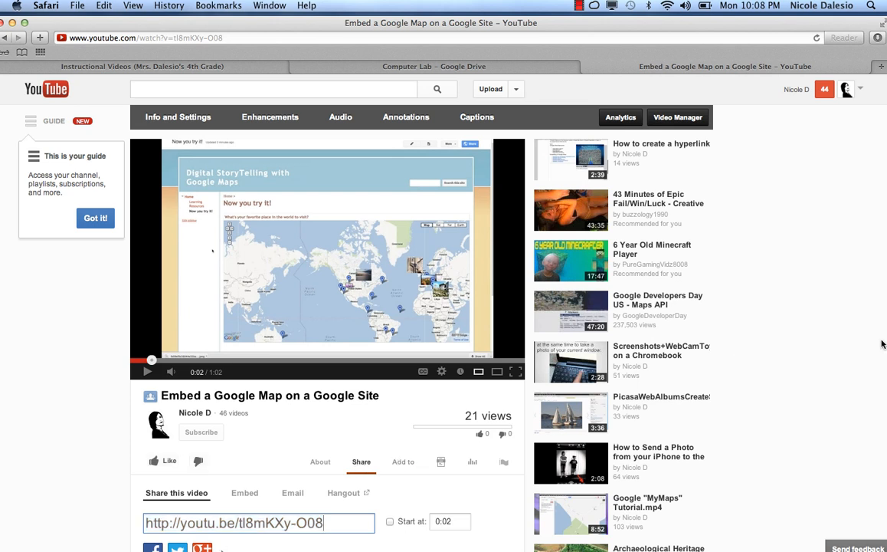
{"action": "scroll", "scroll_direction": "down", "scroll_amount": 3}
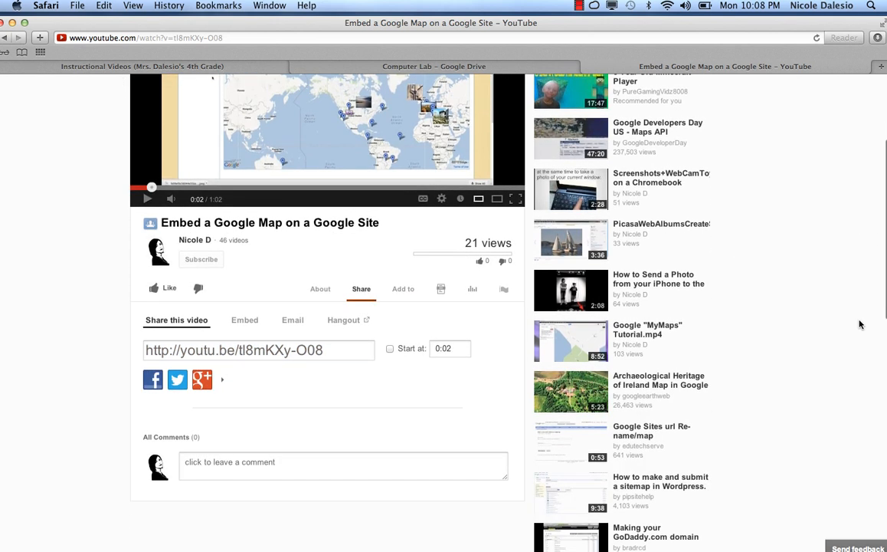
{"action": "left_click", "coordinate": [258, 349]}
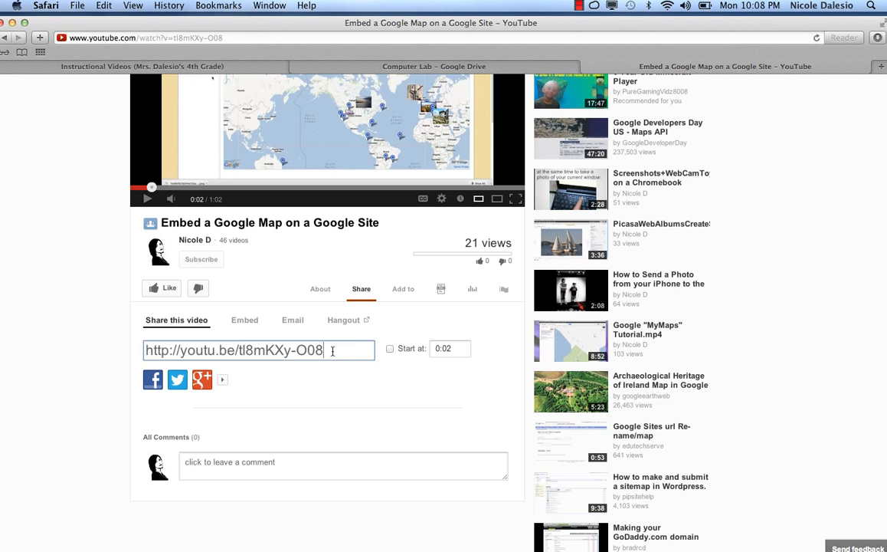
{"action": "triple_click", "coordinate": [233, 349]}
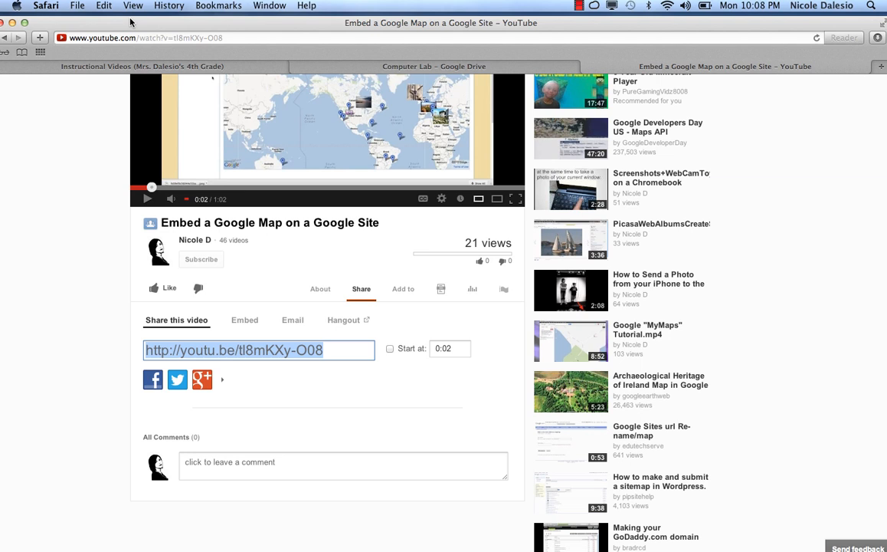
{"action": "left_click", "coordinate": [103, 5]}
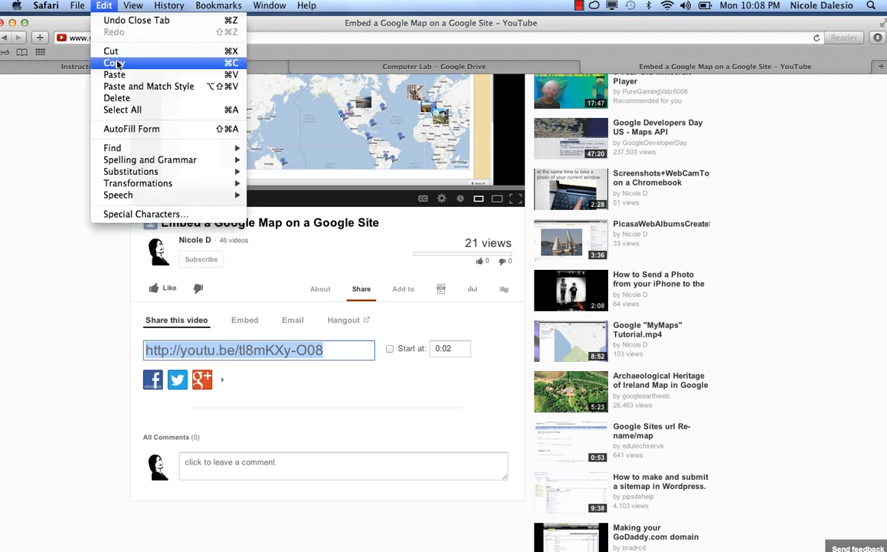
{"action": "left_click", "coordinate": [114, 62]}
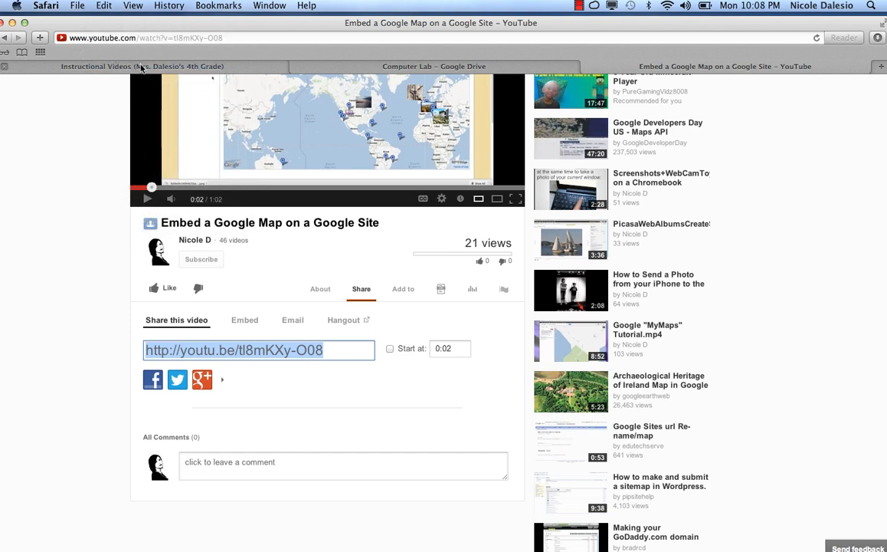
Edit the Instructional Videos page and open the Insert menu's video options
{"action": "left_click", "coordinate": [142, 66]}
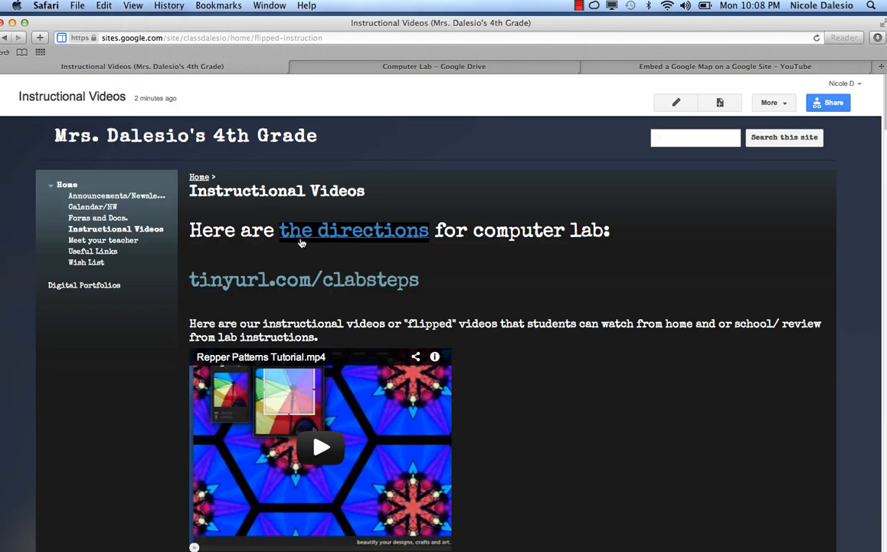
{"action": "mouse_move", "coordinate": [570, 241]}
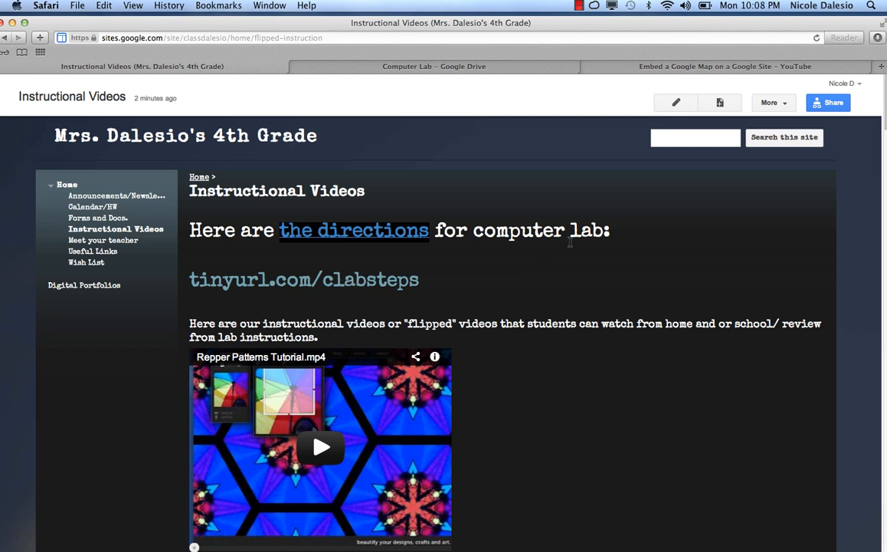
{"action": "mouse_move", "coordinate": [675, 101]}
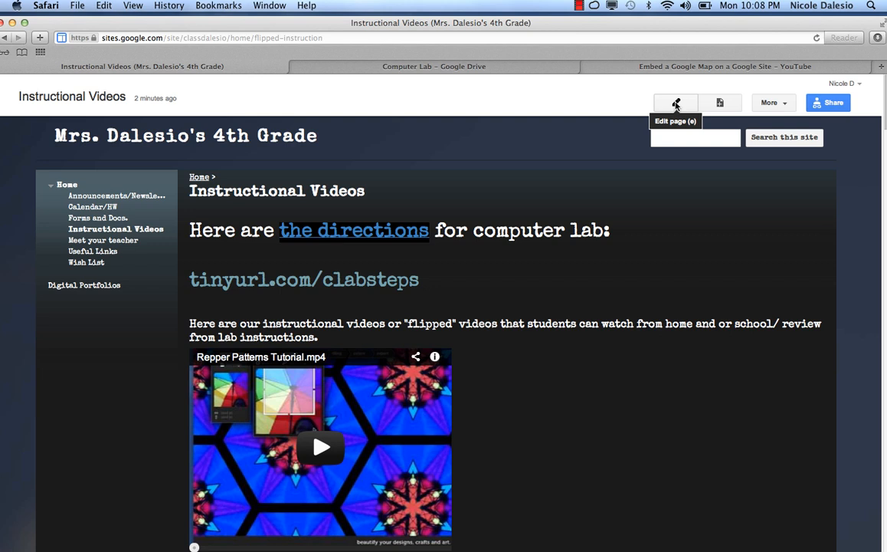
{"action": "left_click", "coordinate": [676, 102]}
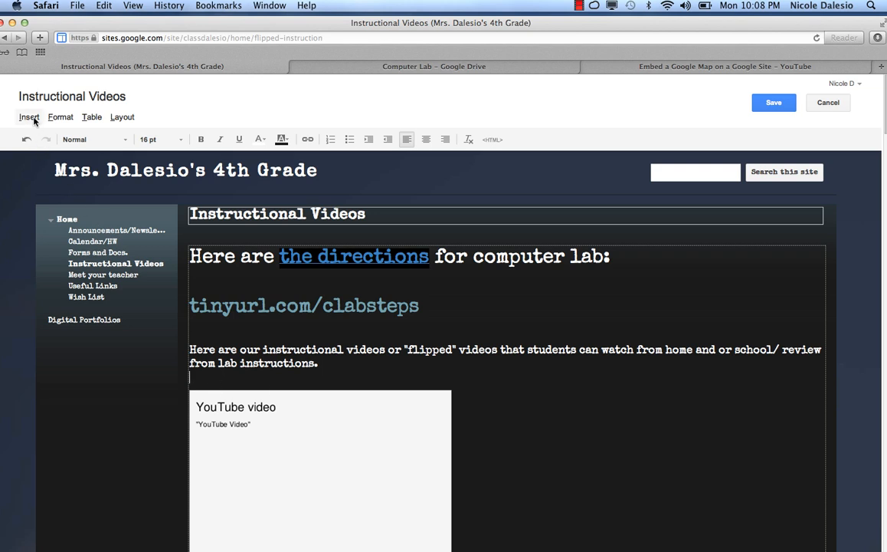
{"action": "left_click", "coordinate": [29, 117]}
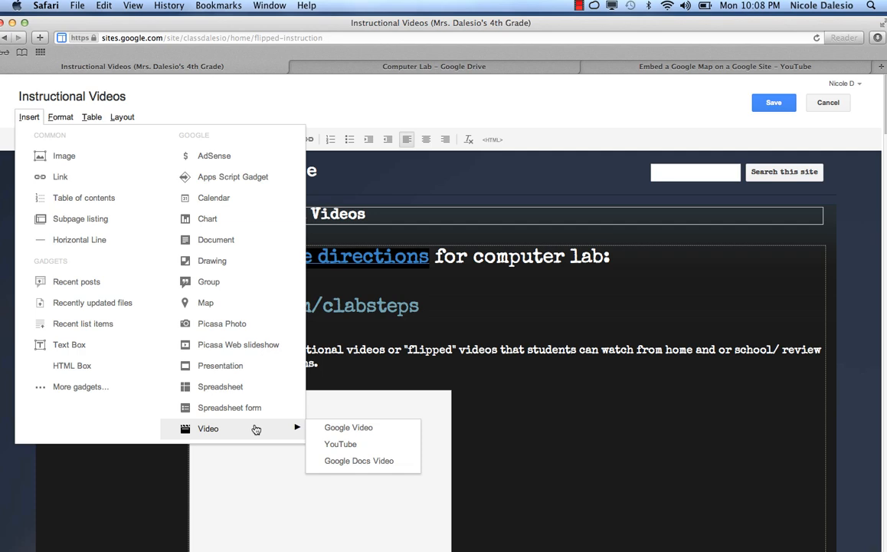
{"action": "mouse_move", "coordinate": [341, 444]}
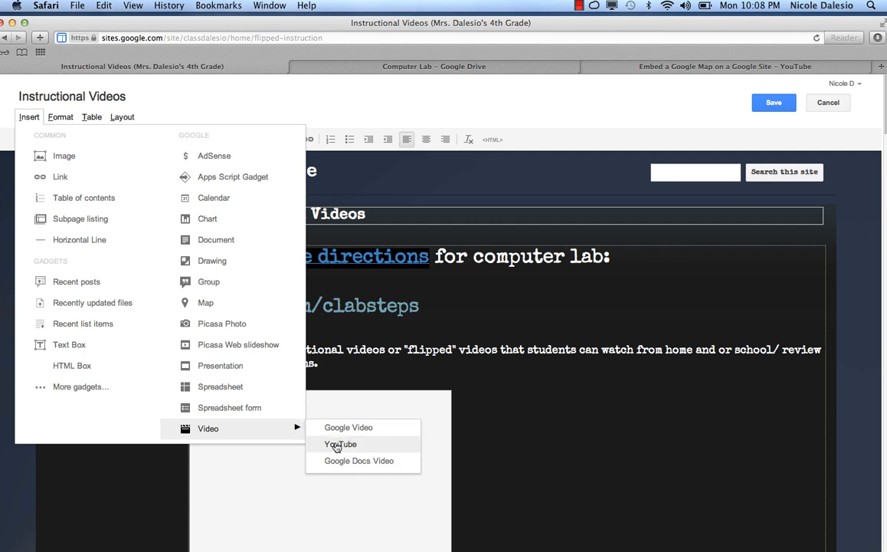
Insert a YouTube video using the pasted share link as its URL
{"action": "left_click", "coordinate": [340, 444]}
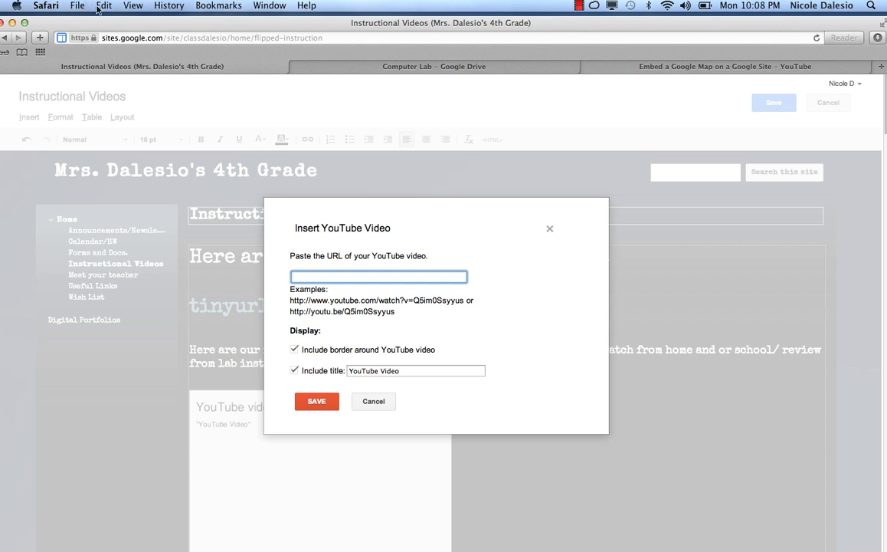
{"action": "left_click", "coordinate": [103, 6]}
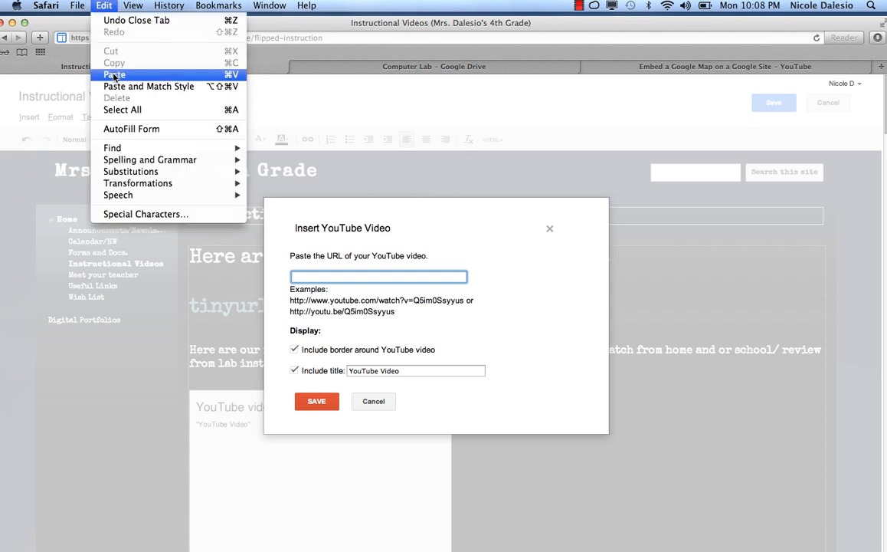
{"action": "left_click", "coordinate": [114, 74]}
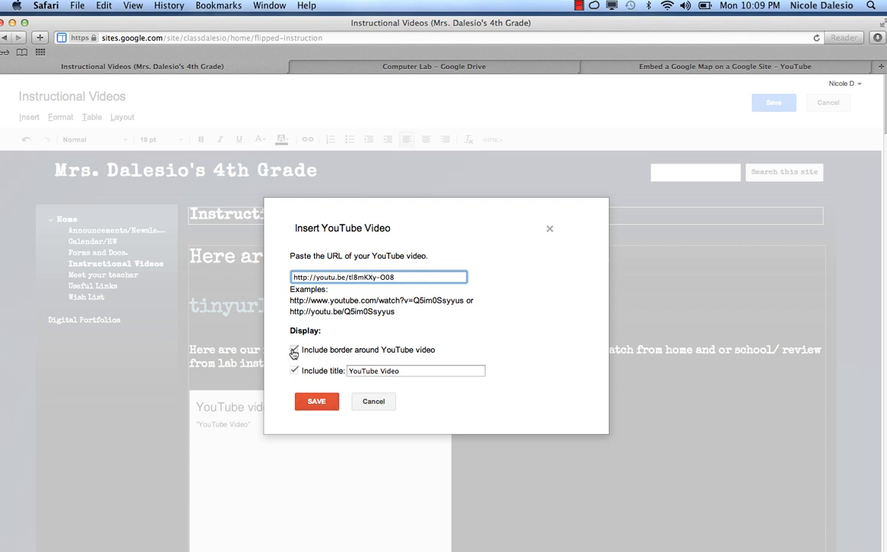
{"action": "left_click", "coordinate": [294, 350]}
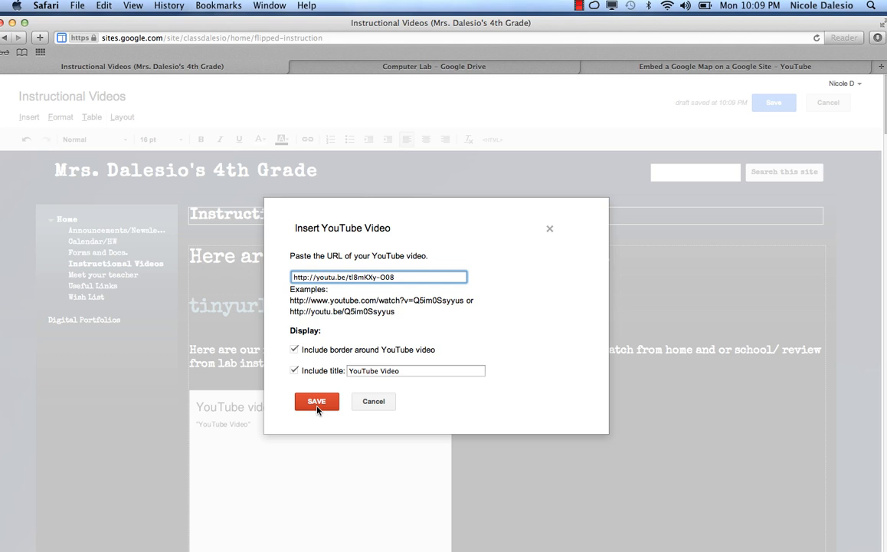
{"action": "left_click", "coordinate": [316, 401]}
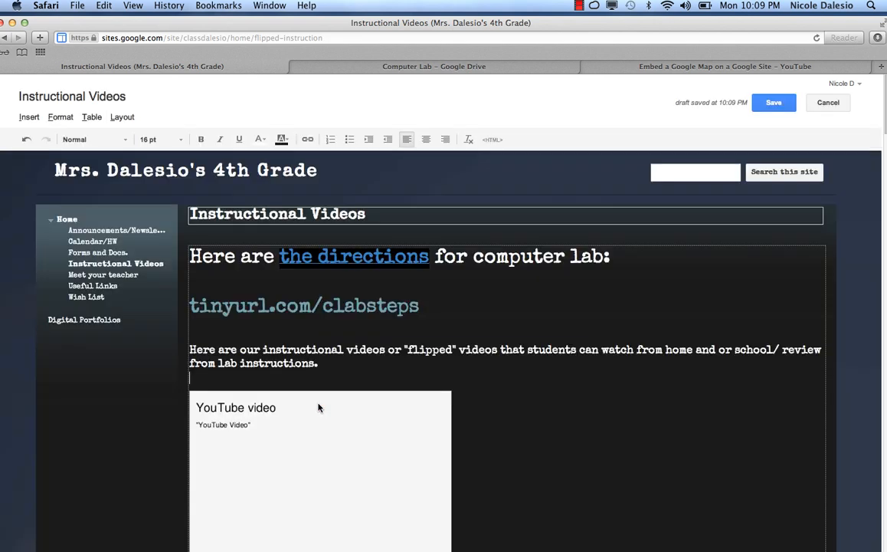
Select the embedded video box and save the Instructional Videos page
{"action": "left_click", "coordinate": [320, 407]}
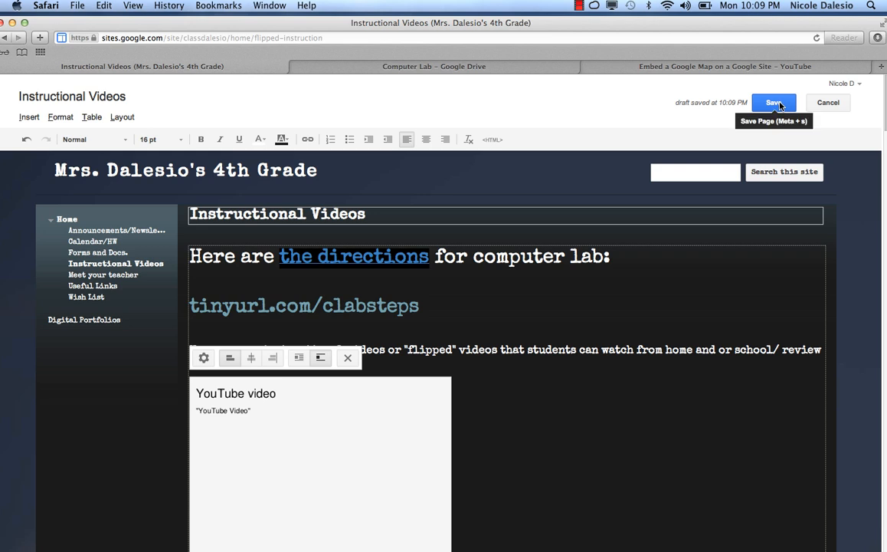
{"action": "left_click", "coordinate": [774, 102]}
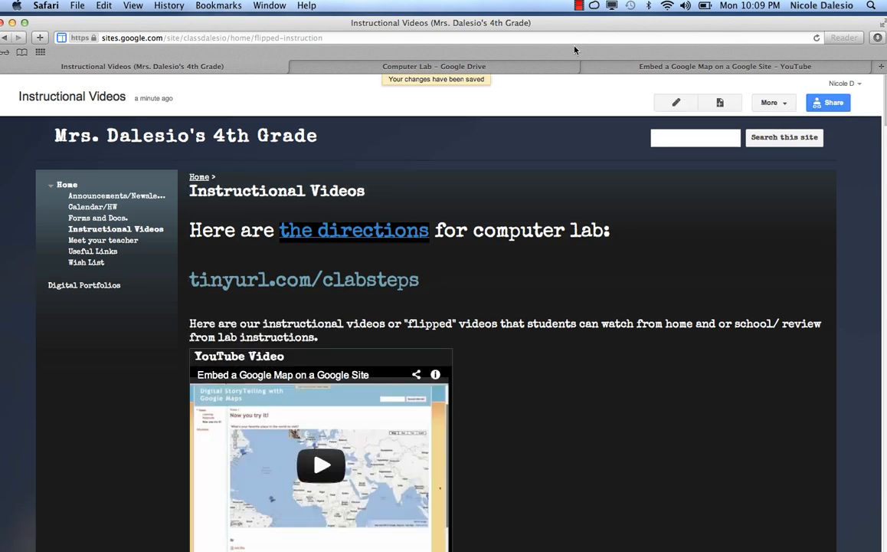
{"action": "left_click", "coordinate": [580, 5]}
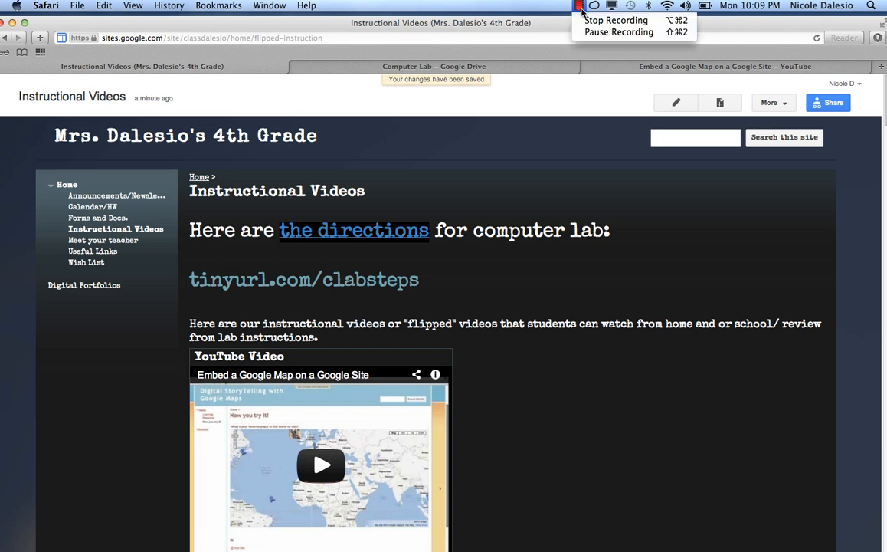